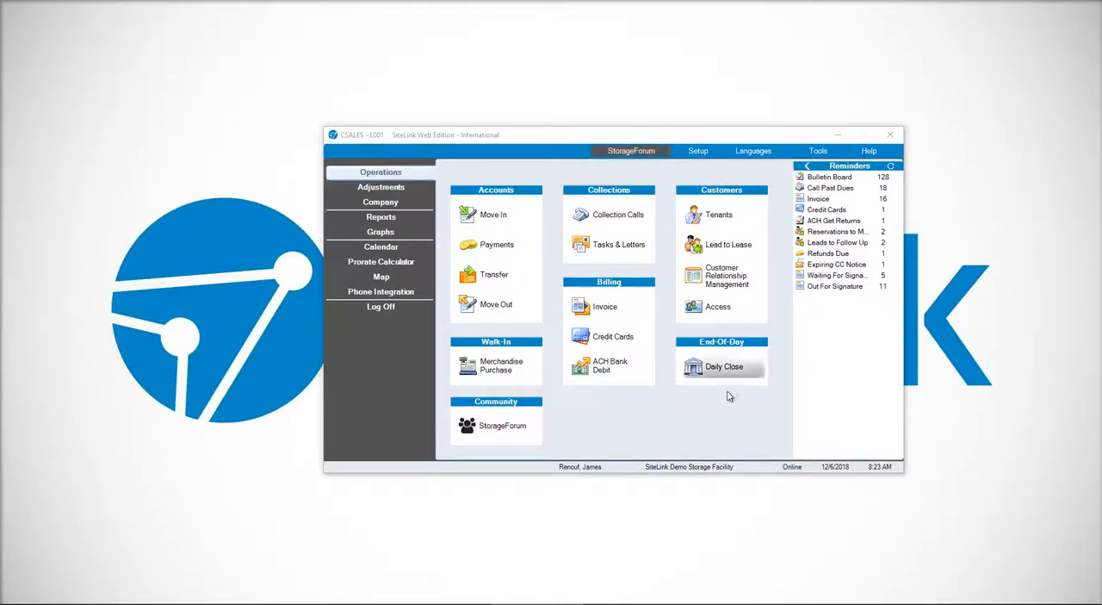
Step: Visit the Daily Close and a Management Summary report prompt, then return toward the Company area
{"action": "left_click", "coordinate": [724, 366]}
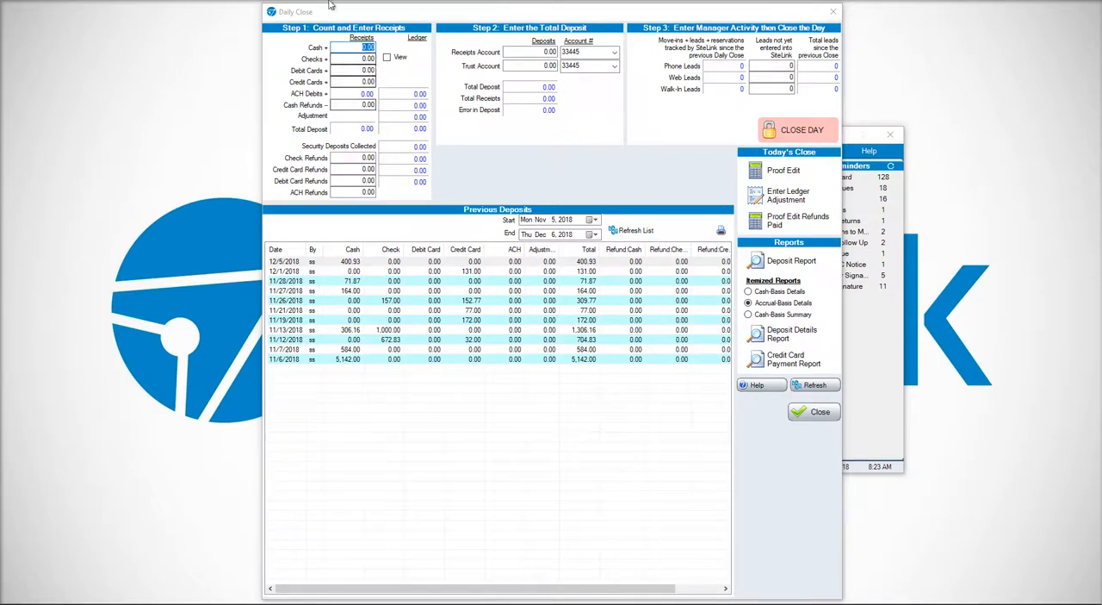
{"action": "left_click", "coordinate": [820, 410]}
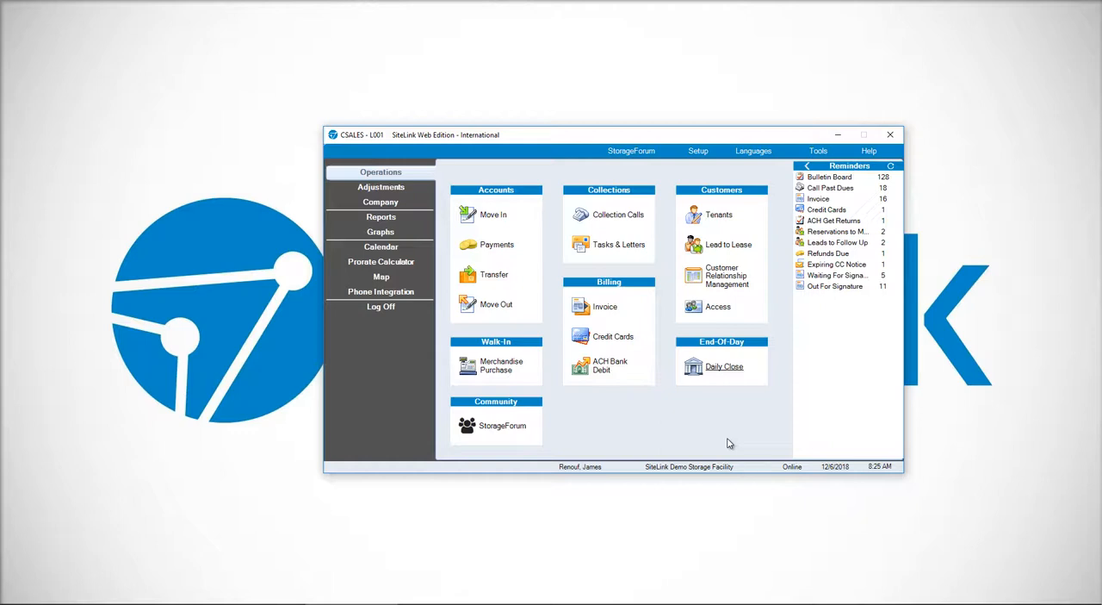
{"action": "mouse_move", "coordinate": [944, 296]}
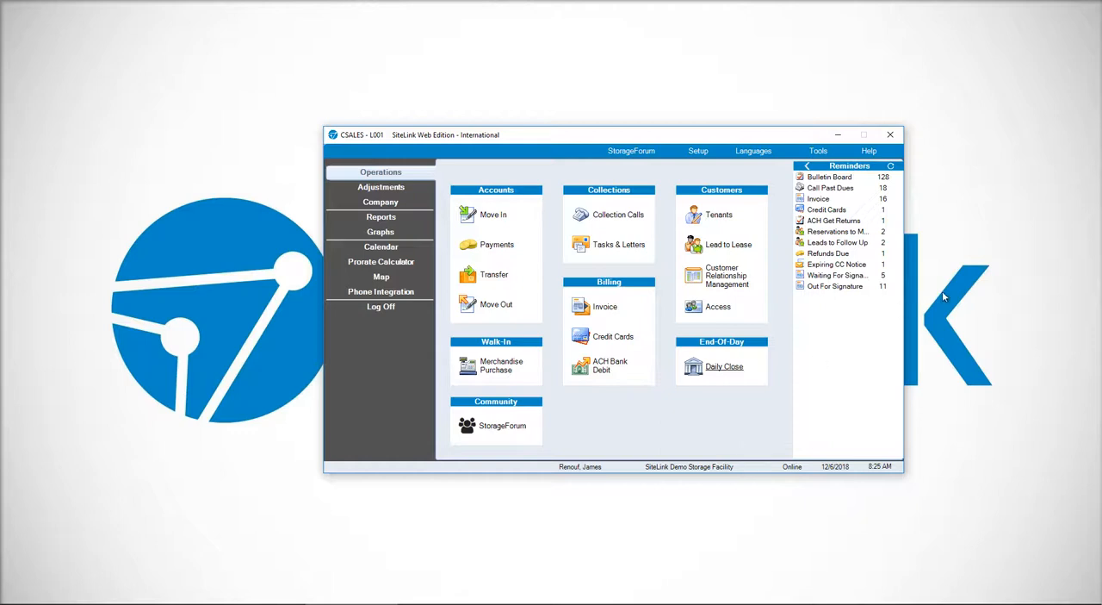
{"action": "left_click", "coordinate": [380, 217]}
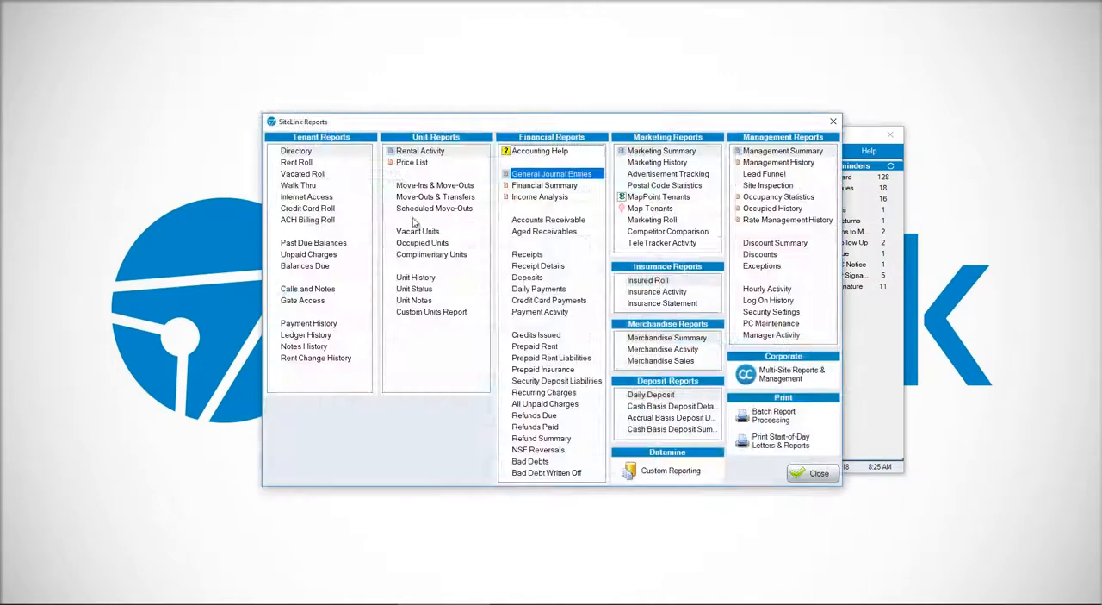
{"action": "left_click", "coordinate": [782, 150]}
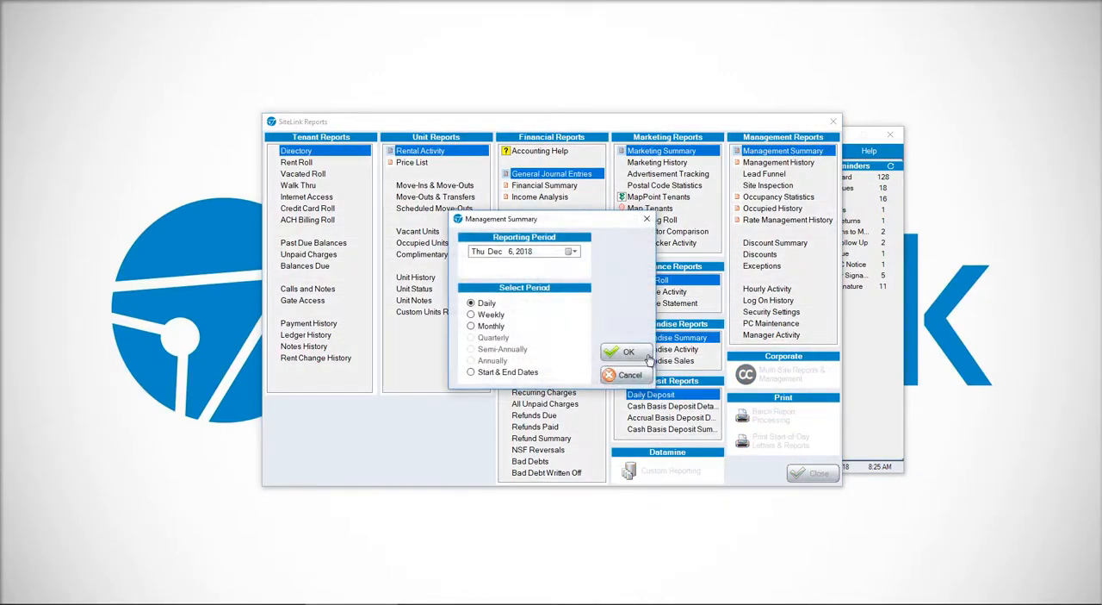
{"action": "left_click", "coordinate": [627, 351]}
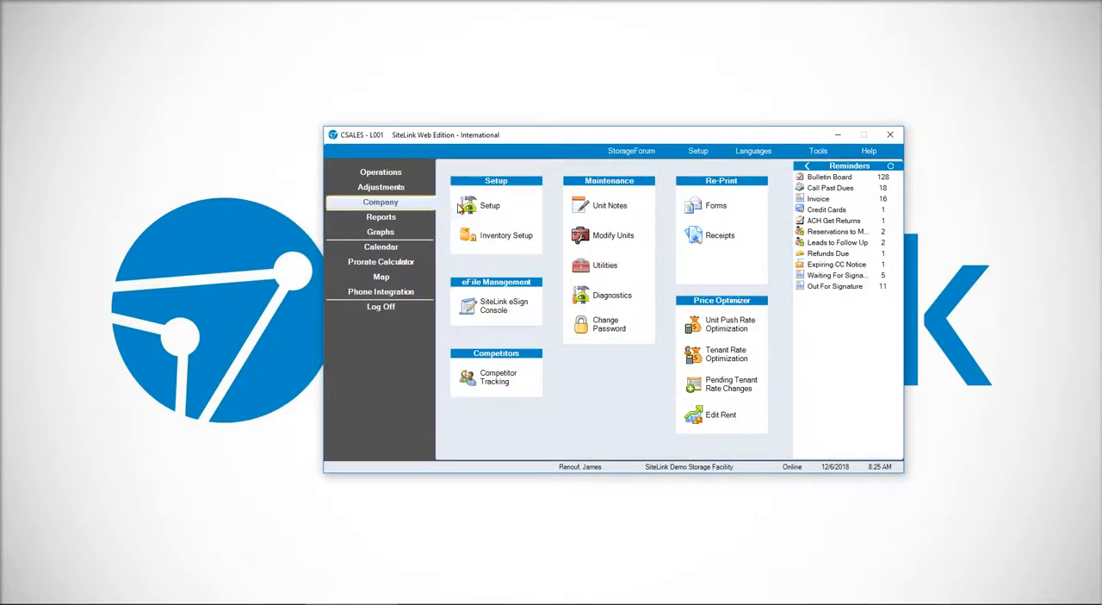
Step: Reach Program Defaults through Company Setup to show the Automatic Daily Close settings
{"action": "left_click", "coordinate": [490, 205]}
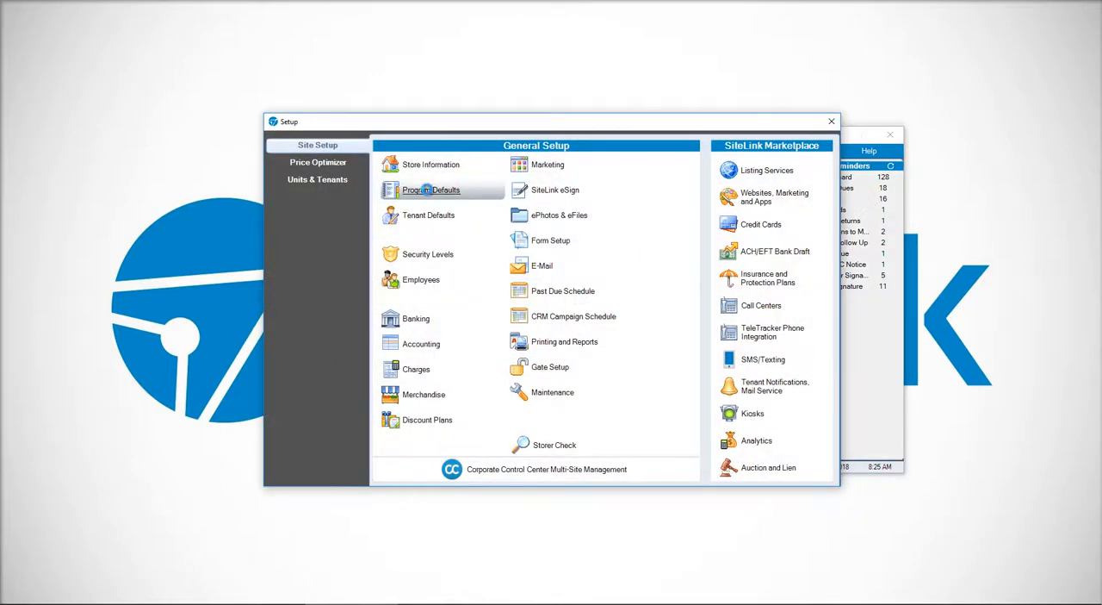
{"action": "left_click", "coordinate": [430, 190]}
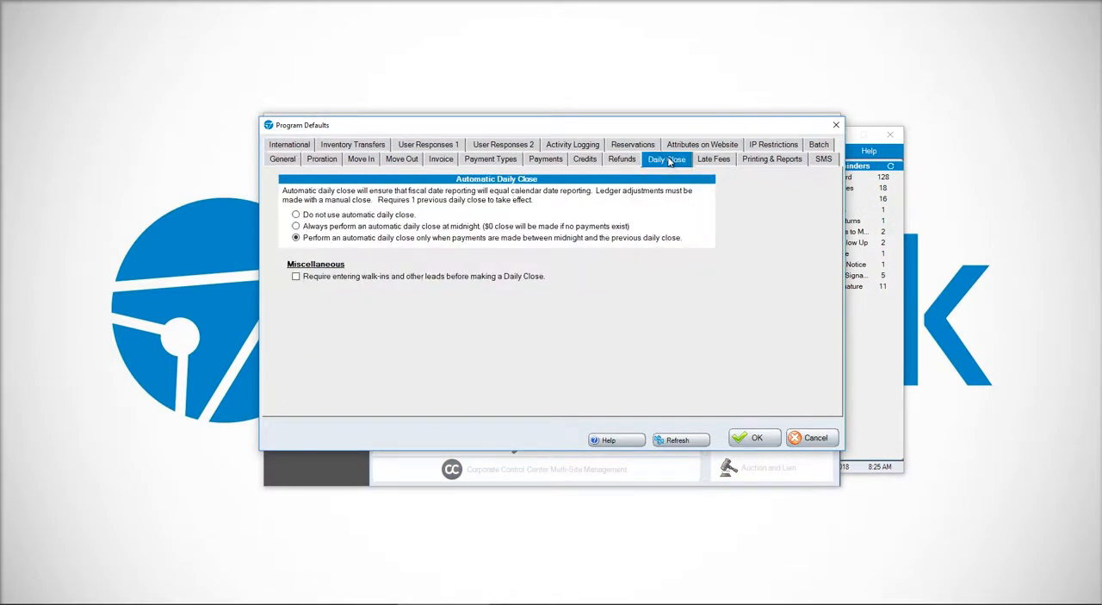
{"action": "mouse_move", "coordinate": [661, 205]}
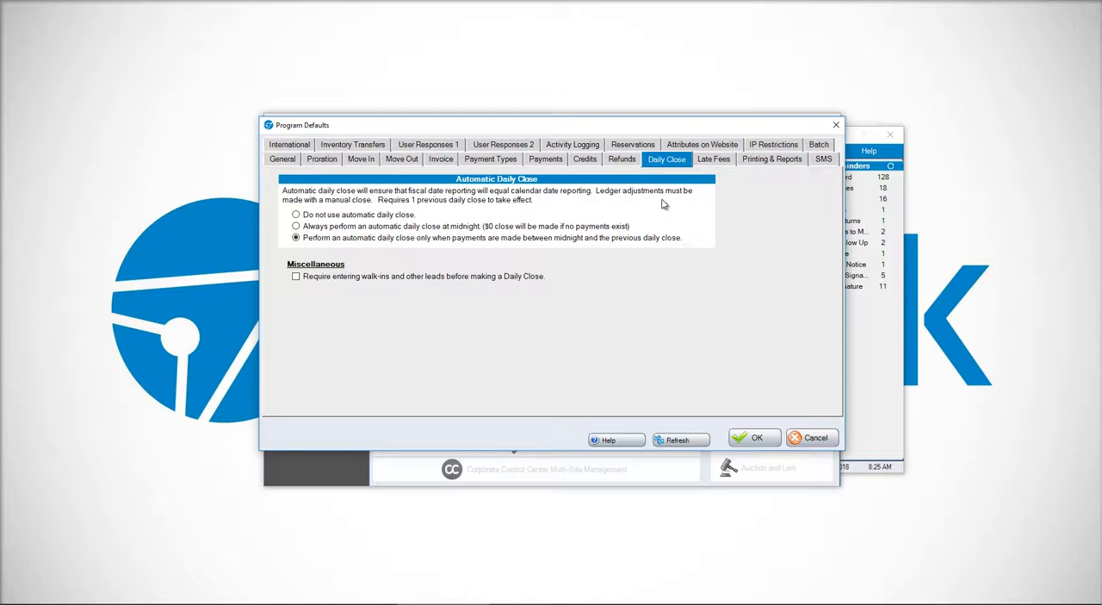
{"action": "mouse_move", "coordinate": [403, 203]}
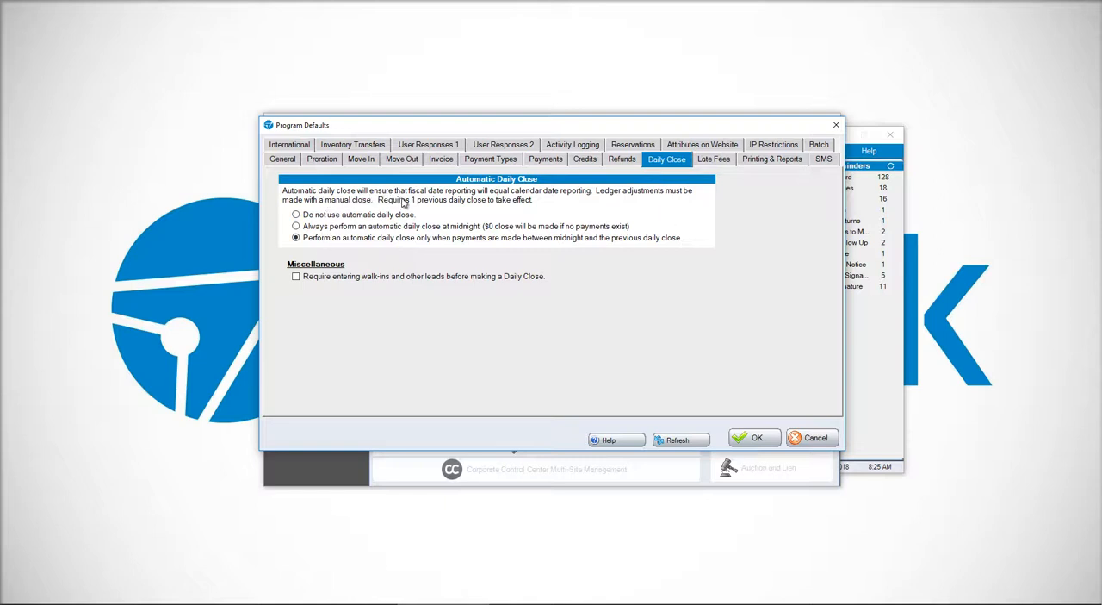
{"action": "mouse_move", "coordinate": [549, 199]}
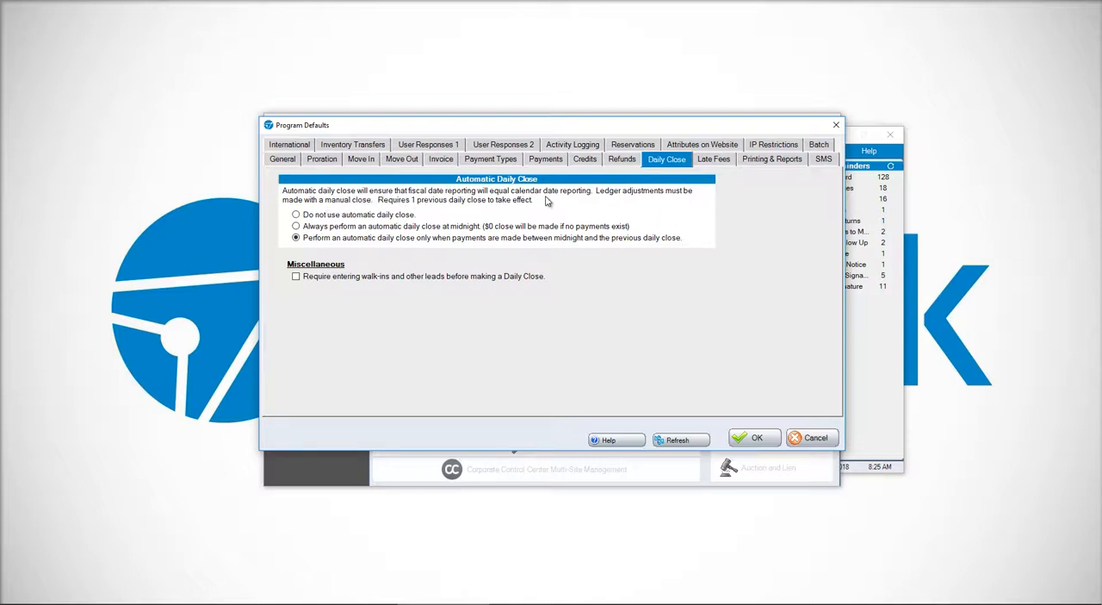
{"action": "mouse_move", "coordinate": [698, 193]}
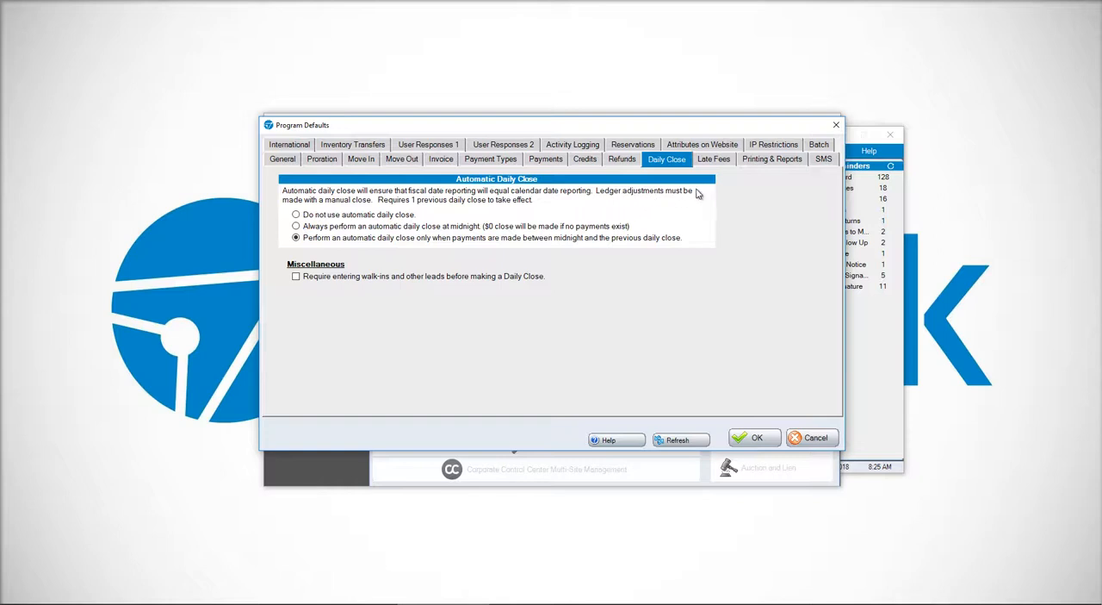
{"action": "mouse_move", "coordinate": [406, 205]}
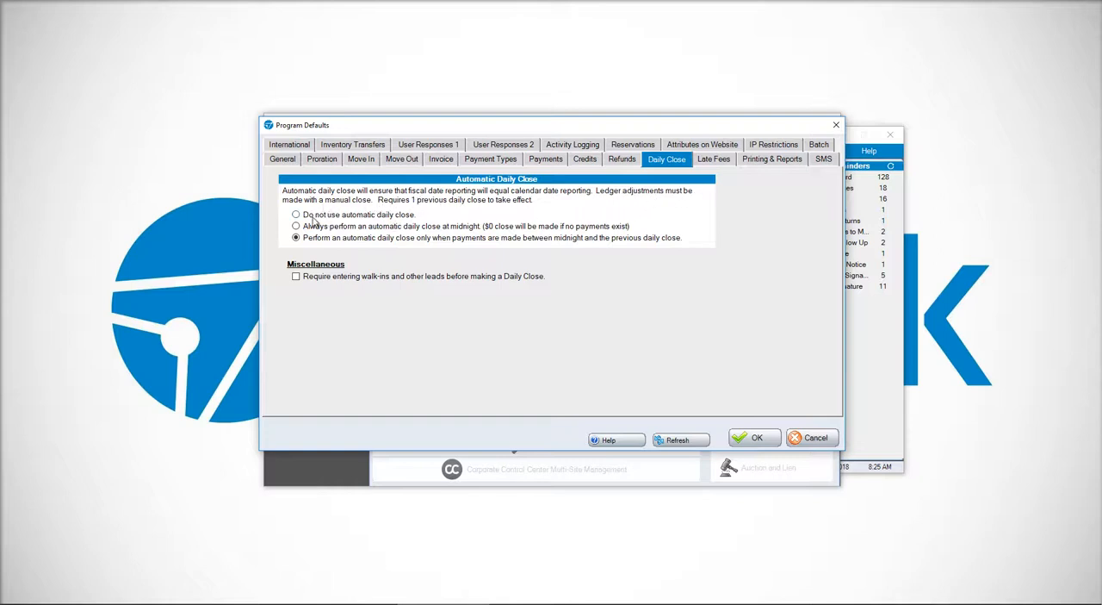
Step: Cycle the Automatic Daily Close options, ending on 'Always perform an automatic daily close at midnight'
{"action": "left_click", "coordinate": [297, 214]}
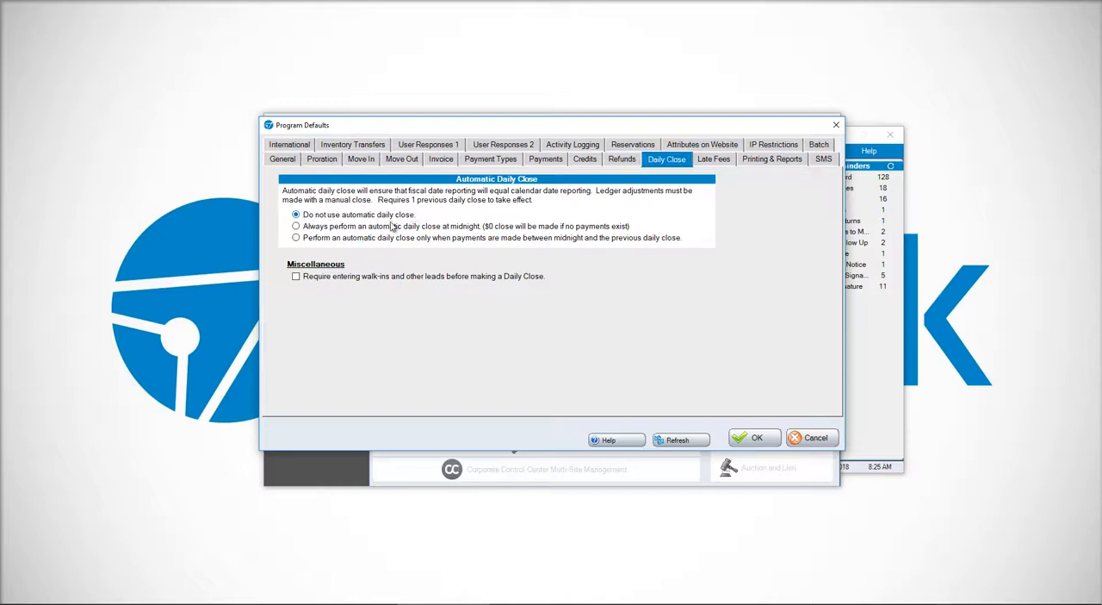
{"action": "mouse_move", "coordinate": [438, 228]}
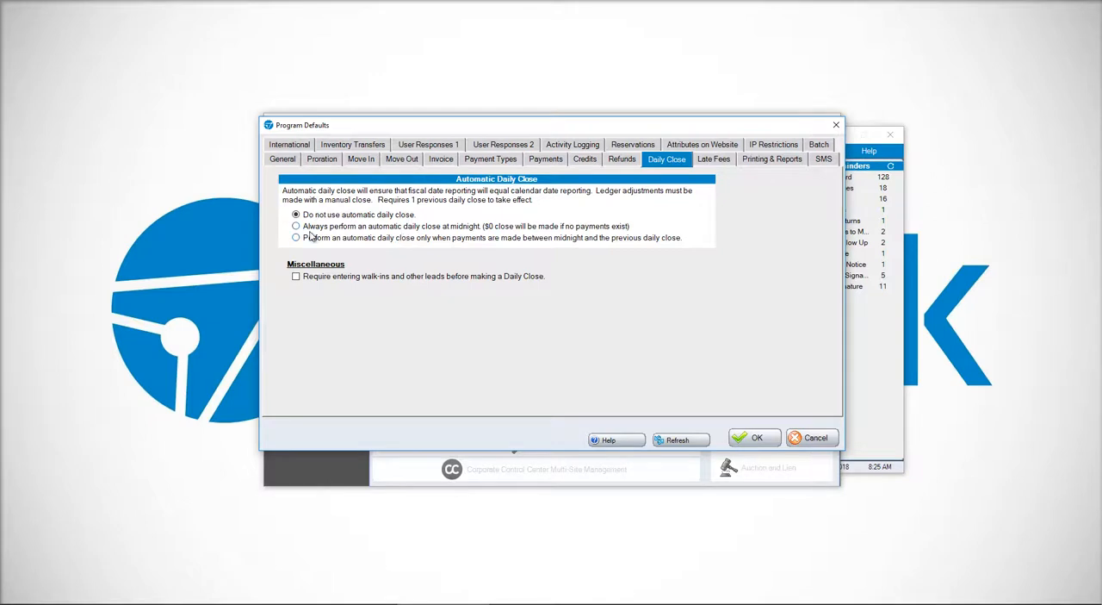
{"action": "mouse_move", "coordinate": [447, 234]}
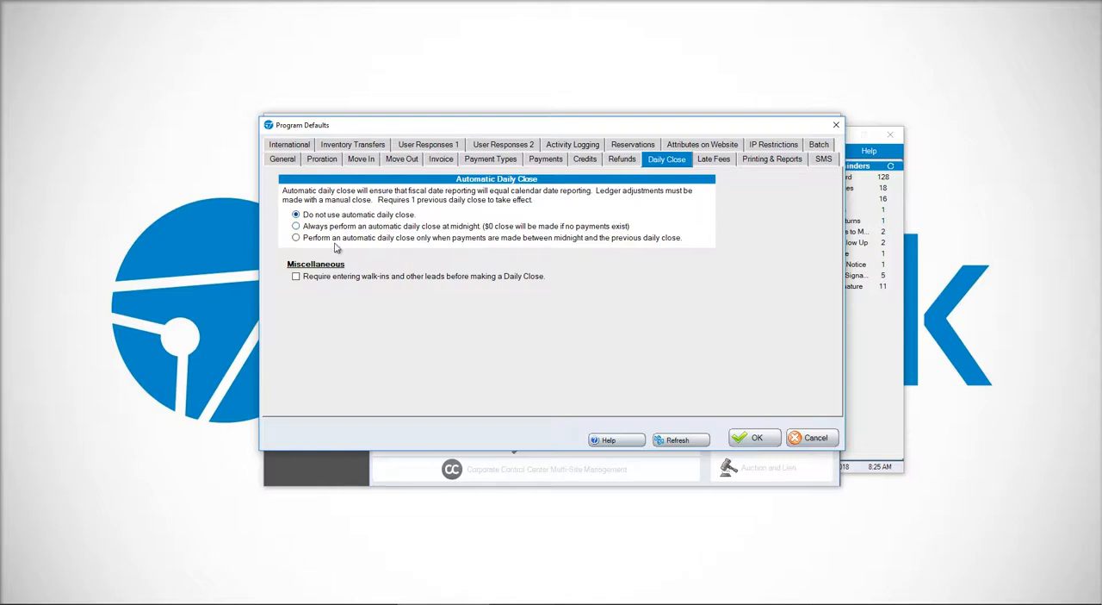
{"action": "mouse_move", "coordinate": [445, 248]}
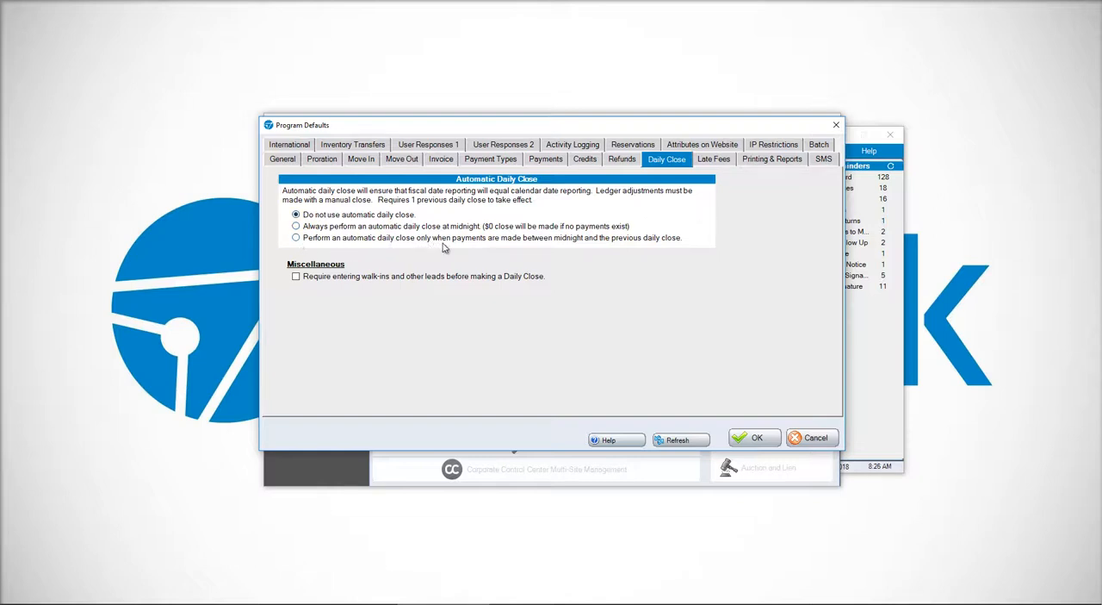
{"action": "mouse_move", "coordinate": [727, 255]}
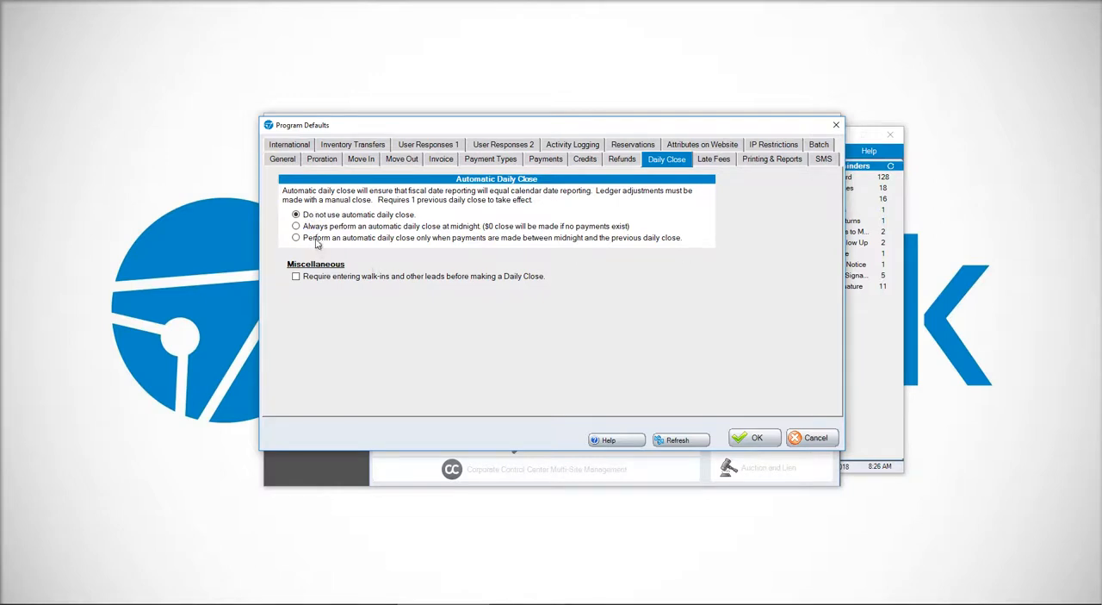
{"action": "left_click", "coordinate": [296, 238]}
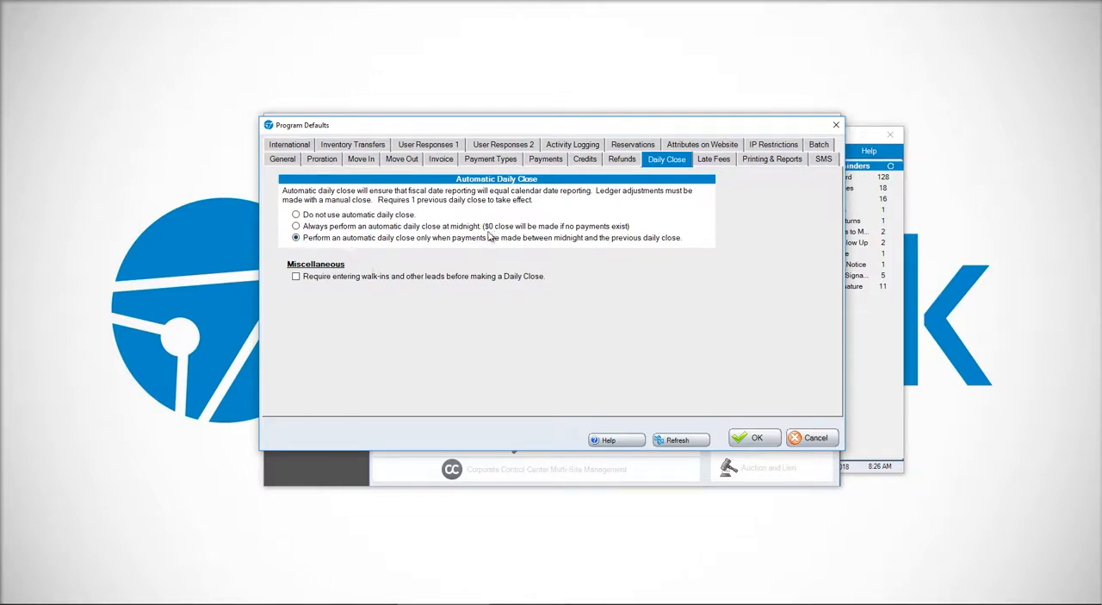
{"action": "mouse_move", "coordinate": [420, 248]}
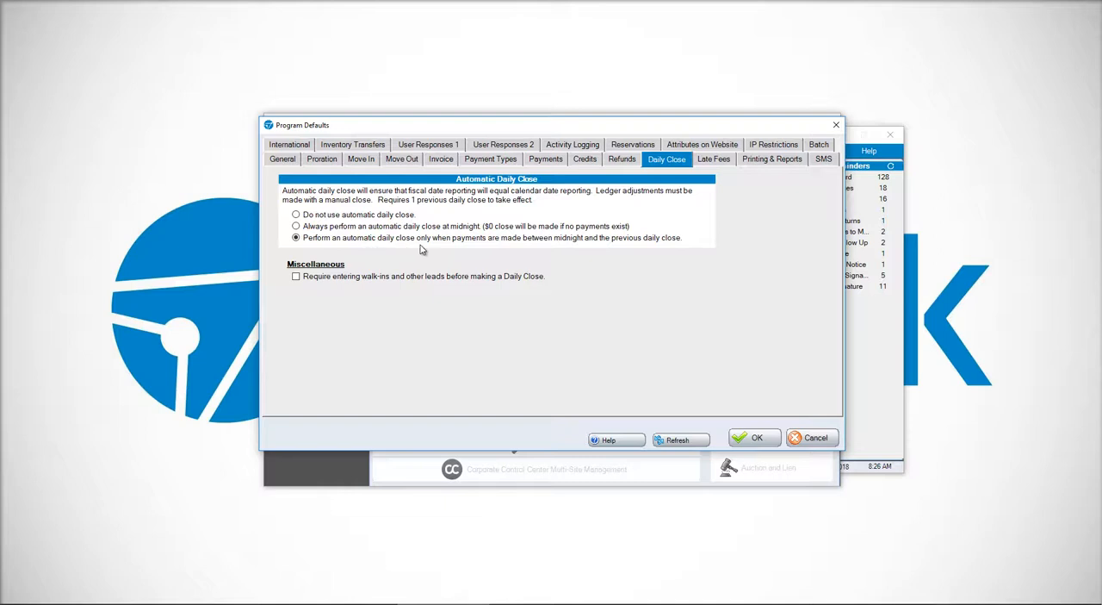
{"action": "mouse_move", "coordinate": [408, 255]}
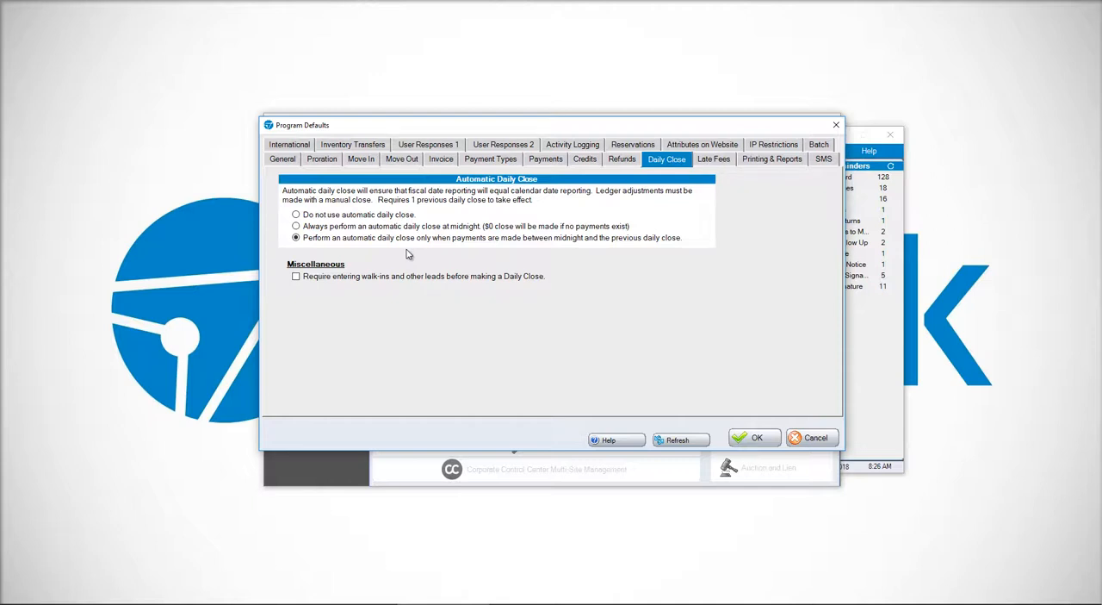
{"action": "left_click", "coordinate": [297, 226]}
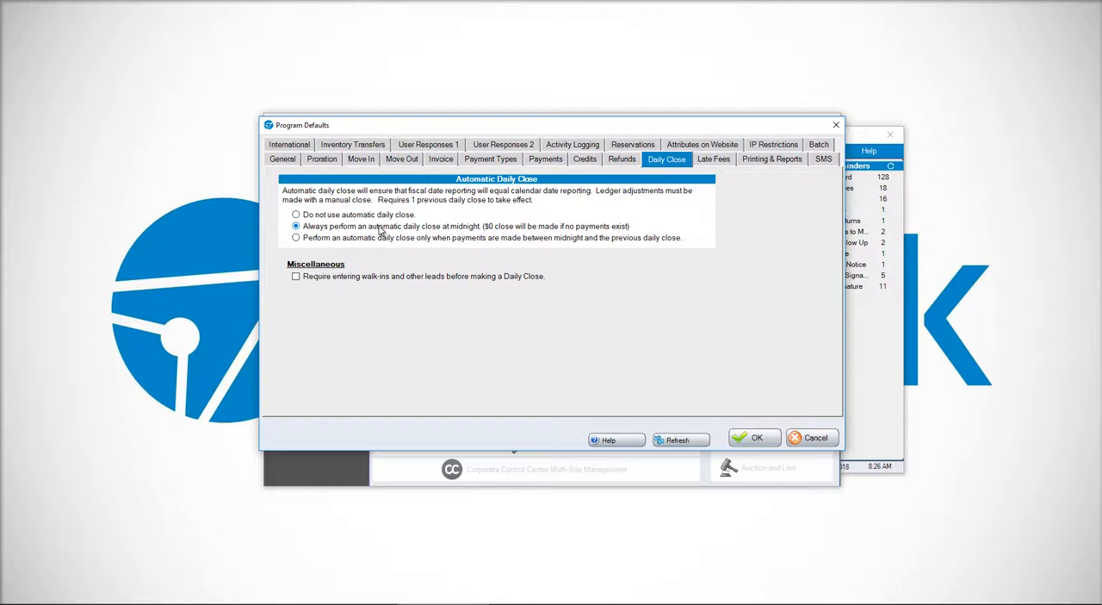
{"action": "mouse_move", "coordinate": [371, 233]}
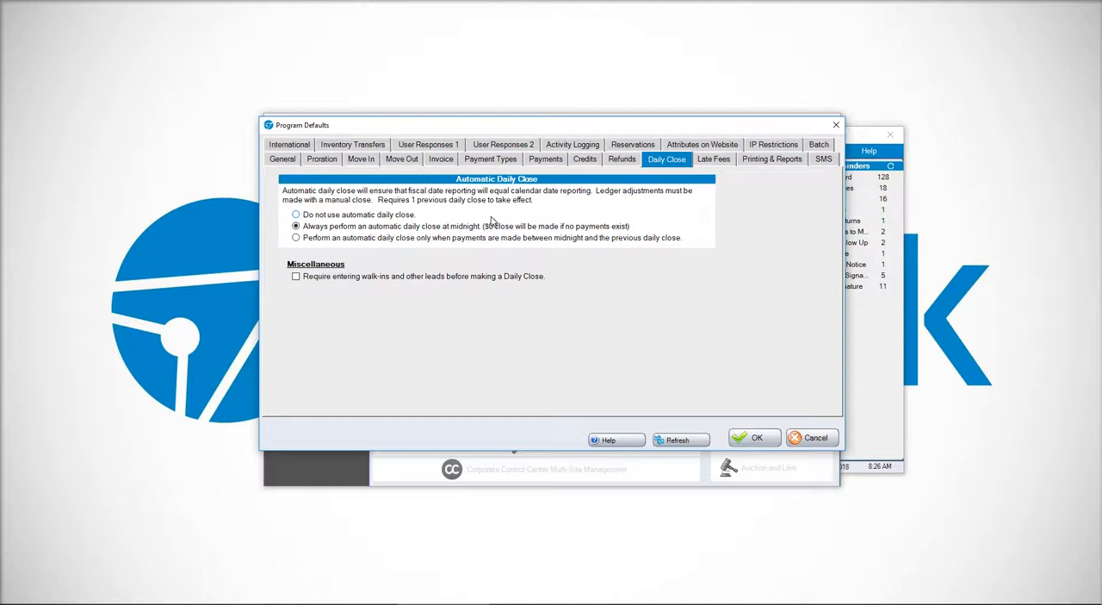
{"action": "left_click", "coordinate": [297, 237]}
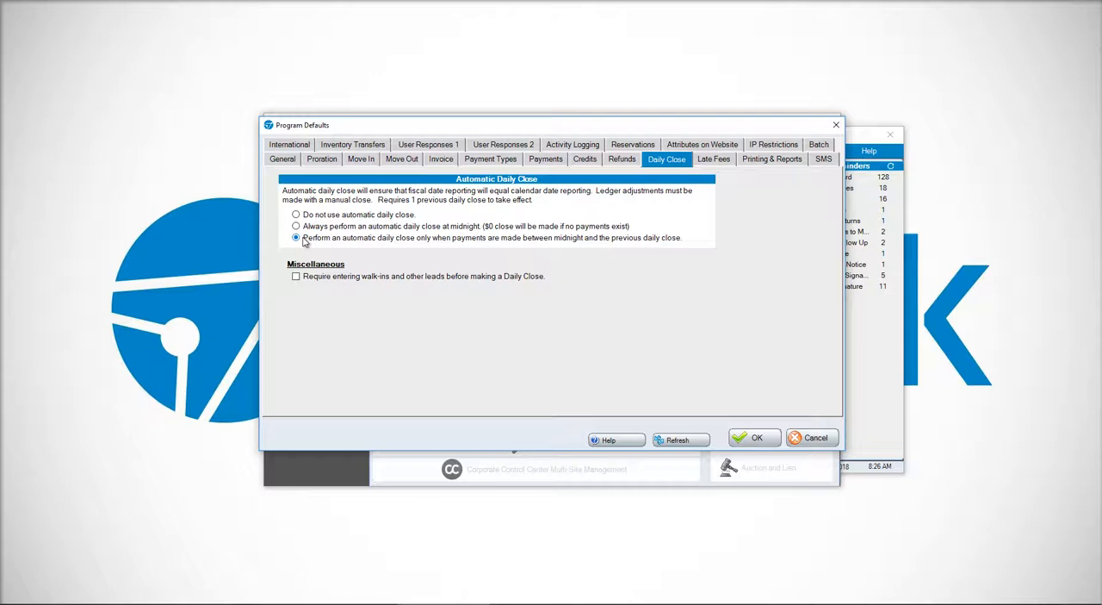
{"action": "left_click", "coordinate": [296, 237]}
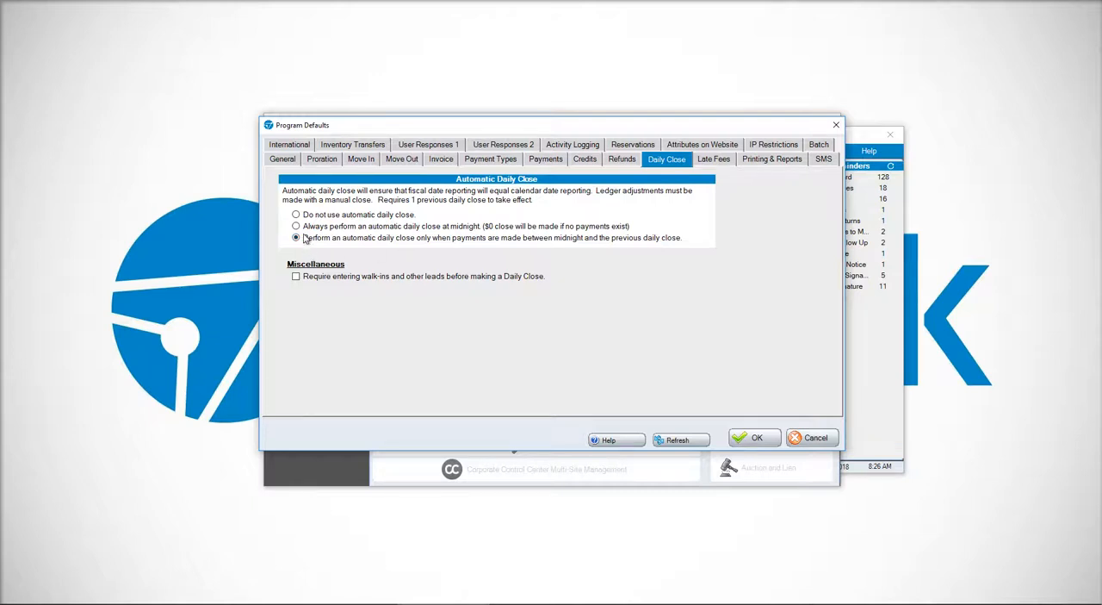
{"action": "left_click", "coordinate": [296, 226]}
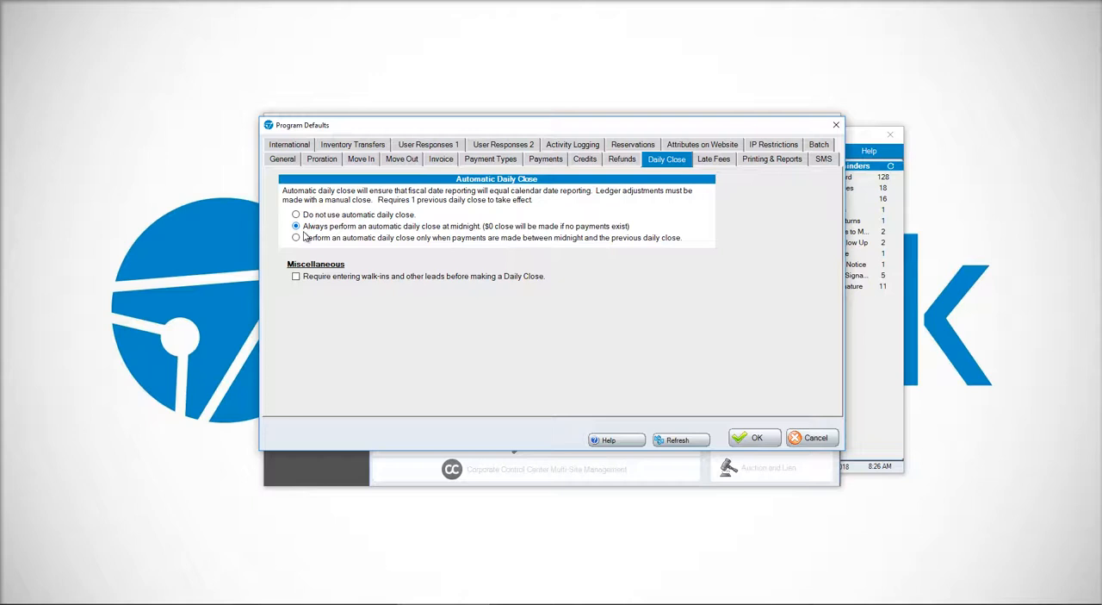
{"action": "left_click", "coordinate": [296, 238]}
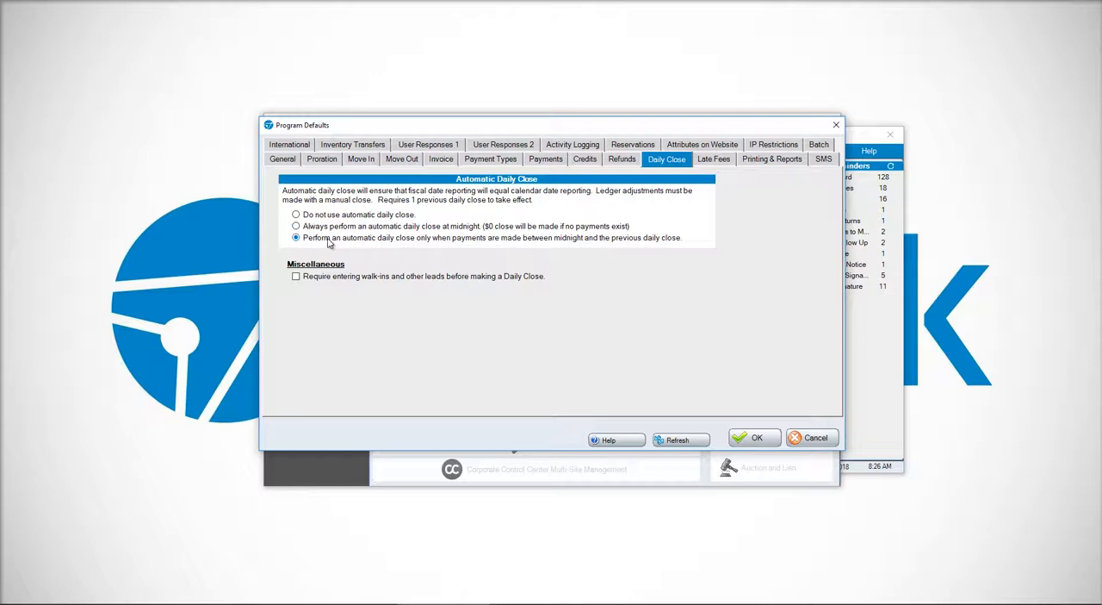
{"action": "left_click", "coordinate": [297, 226]}
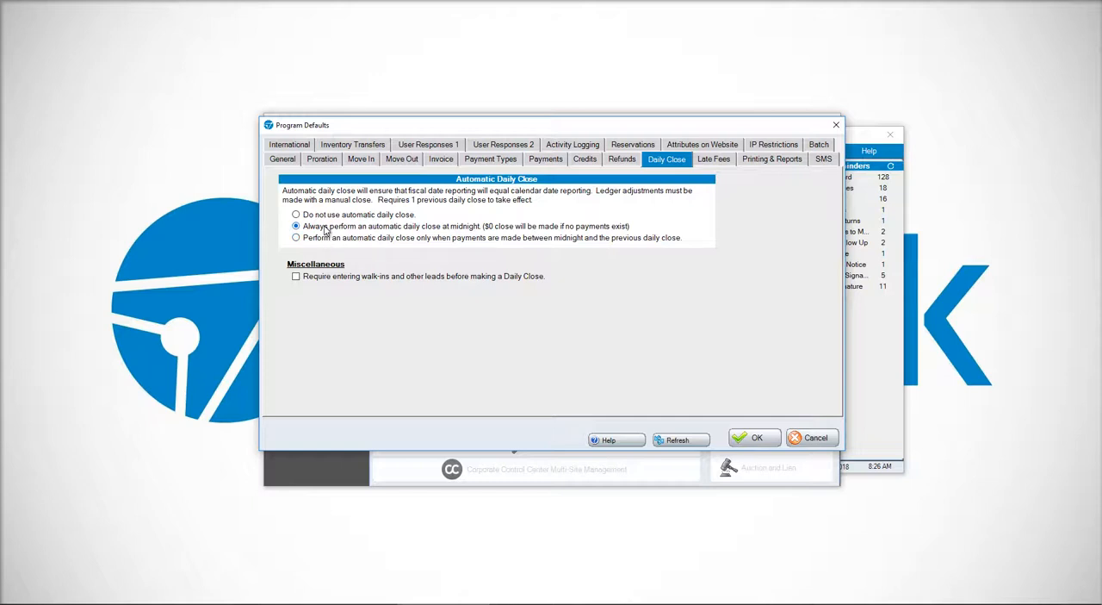